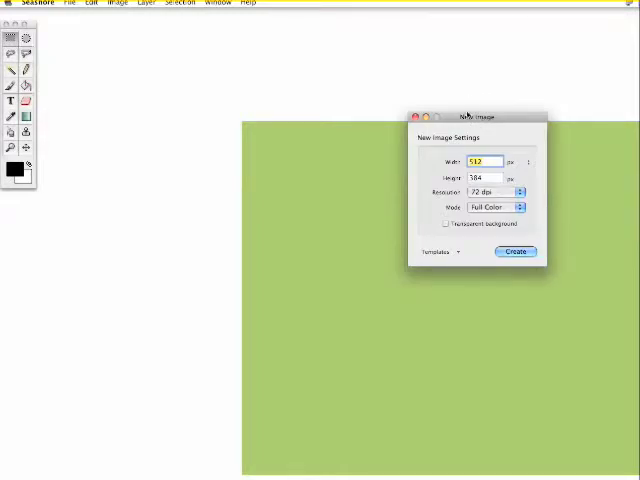
Step: Dismiss the blank New Image dialog so the Desktop ginseng JPEG can be opened
click(516, 251)
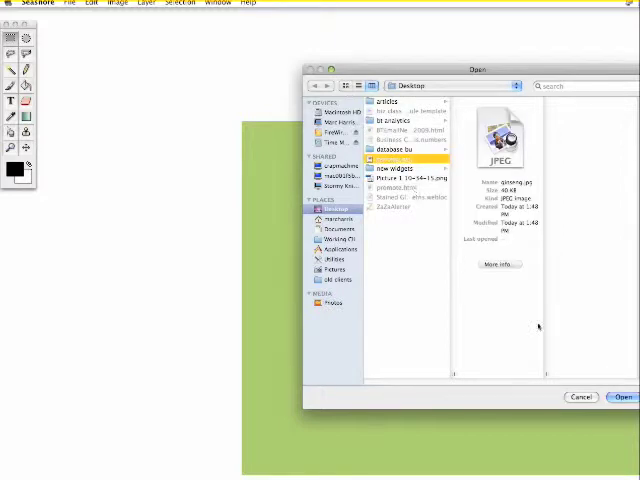
Step: Open ginseng.jpg, the leaf-and-berry line drawing, from the Desktop
click(623, 397)
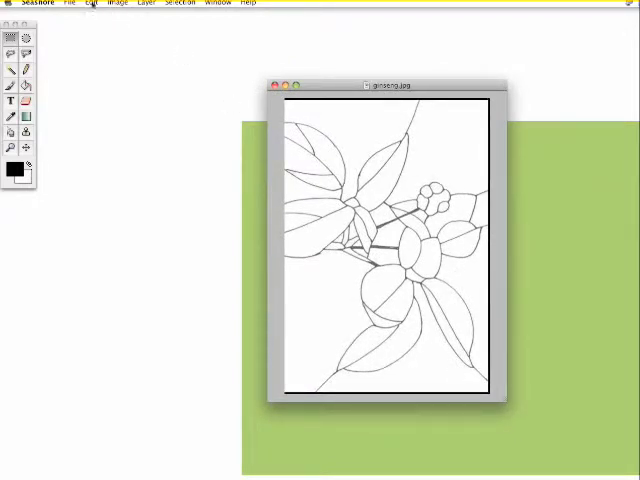
Step: Set the ginseng image's horizontal resolution to 72 dpi in Image > Resolution
click(70, 3)
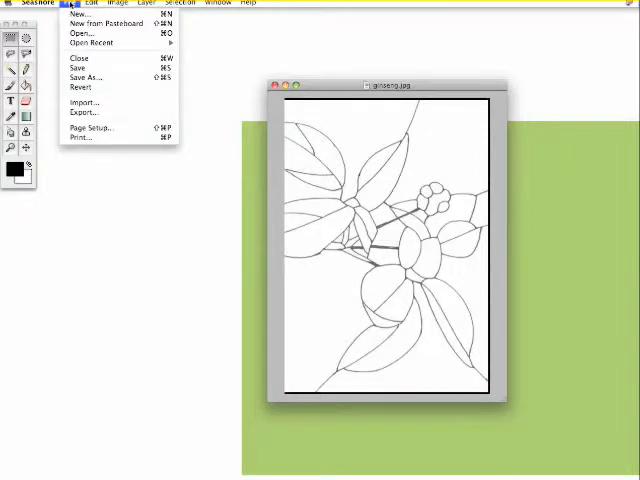
click(119, 3)
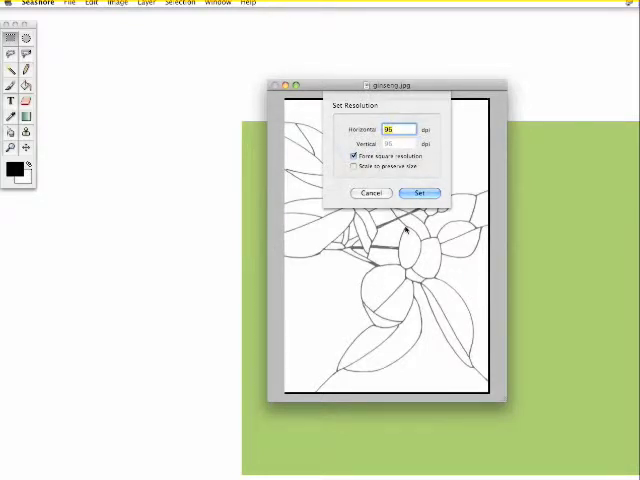
text(72)
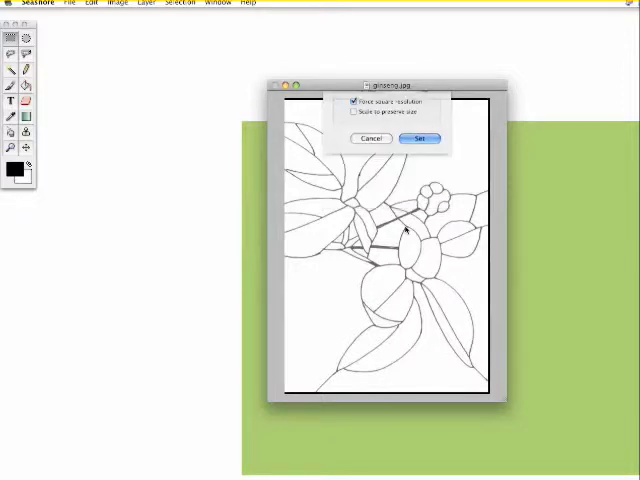
click(420, 138)
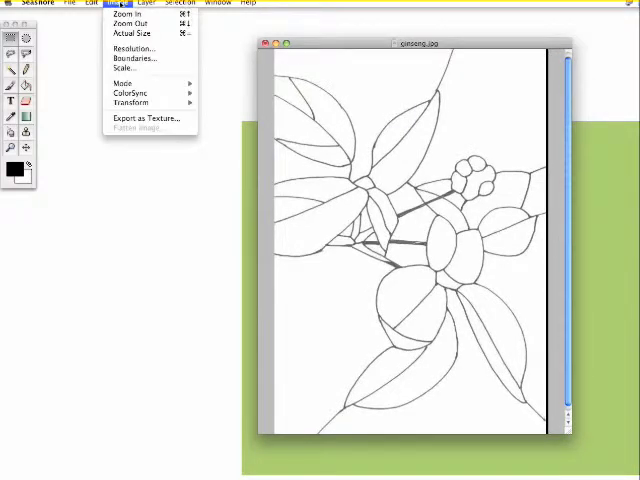
Step: Scale the drawing proportionally to 360 px tall, giving 250 × 360 pixels
click(124, 68)
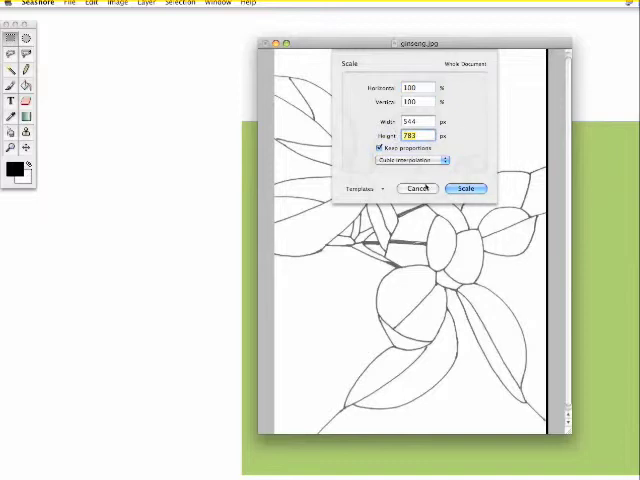
text(359)
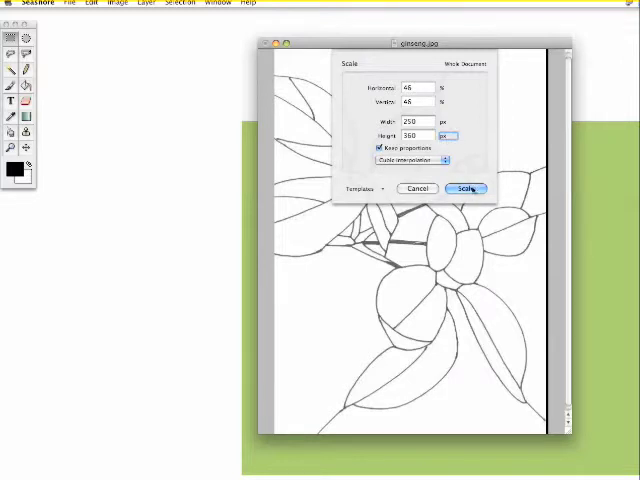
click(464, 188)
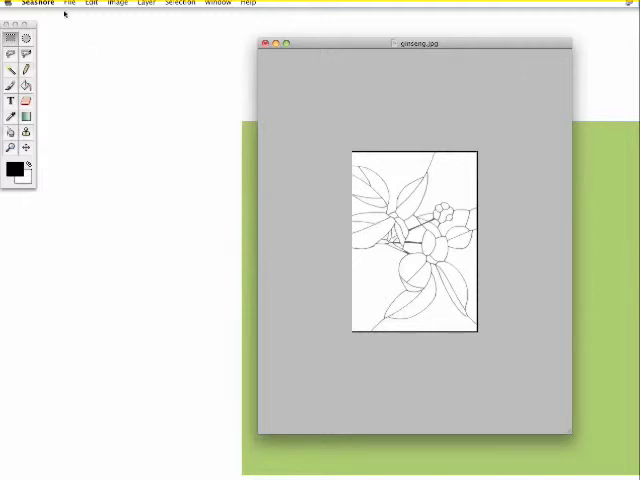
Step: Save a JPEG copy named 'ginseng 5.0 inches' to the Desktop
click(67, 3)
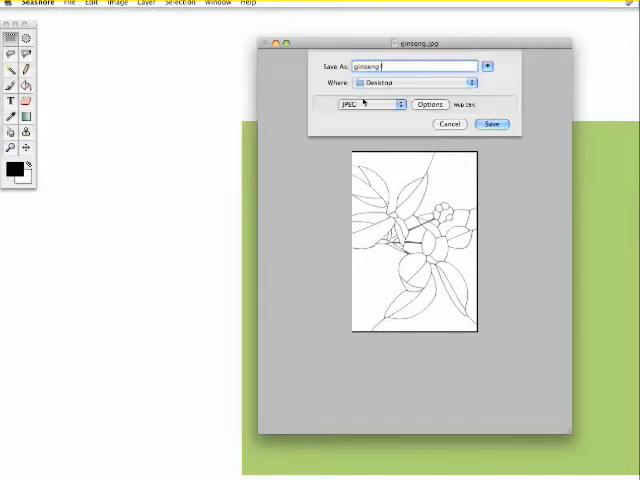
text(5.0 inch)
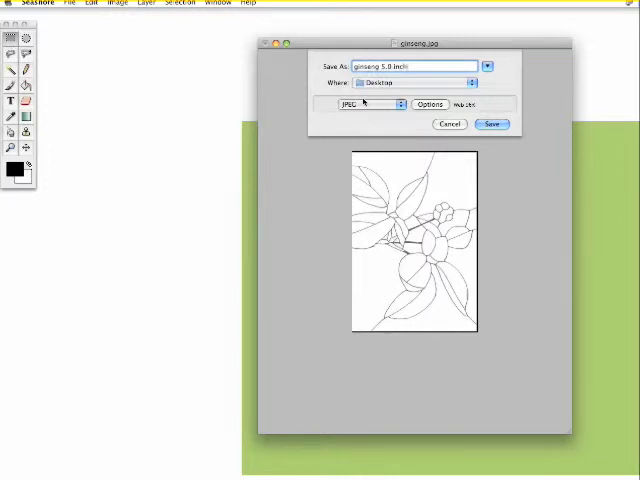
click(491, 124)
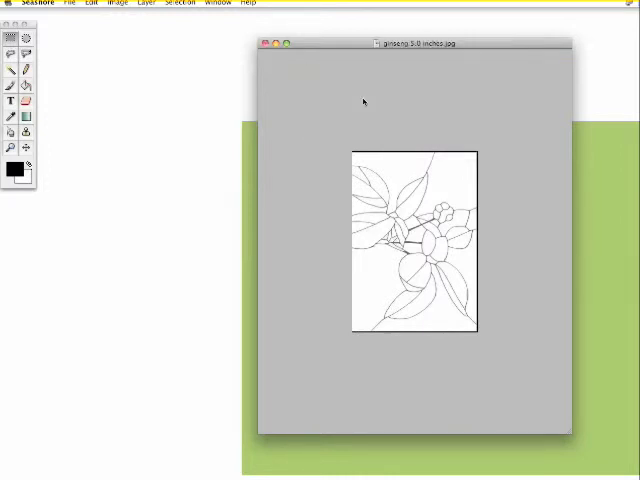